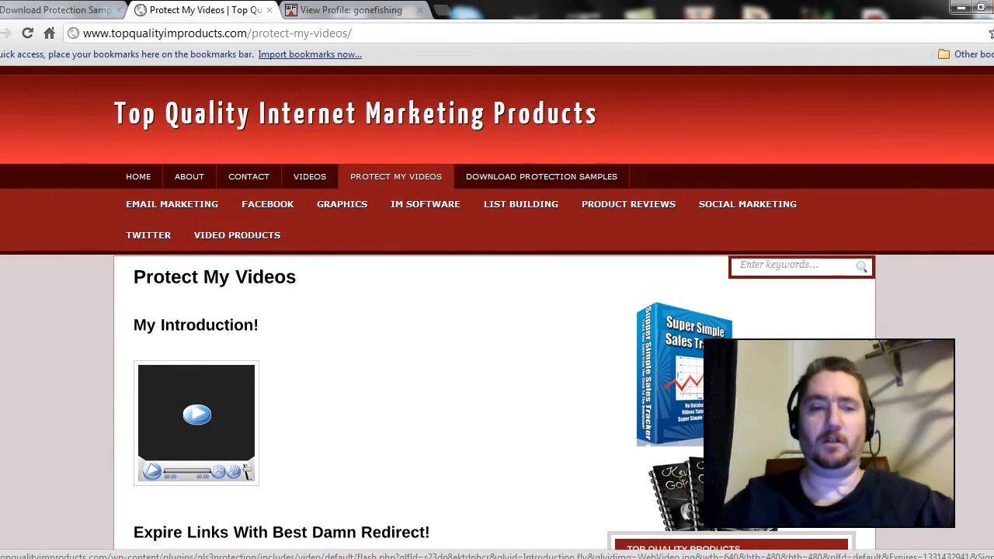
{"action": "scroll", "scroll_direction": "down", "scroll_amount": 3}
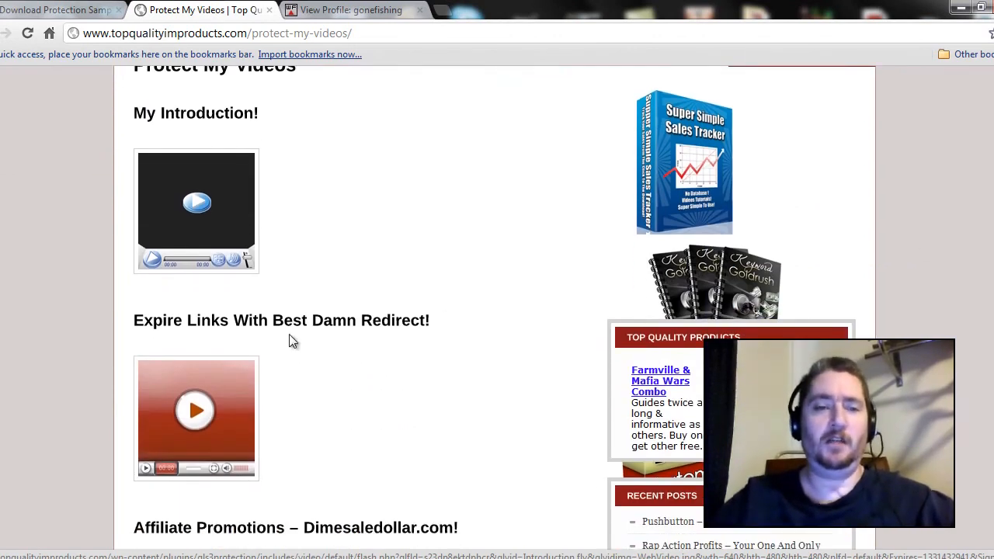
{"action": "mouse_move", "coordinate": [439, 372]}
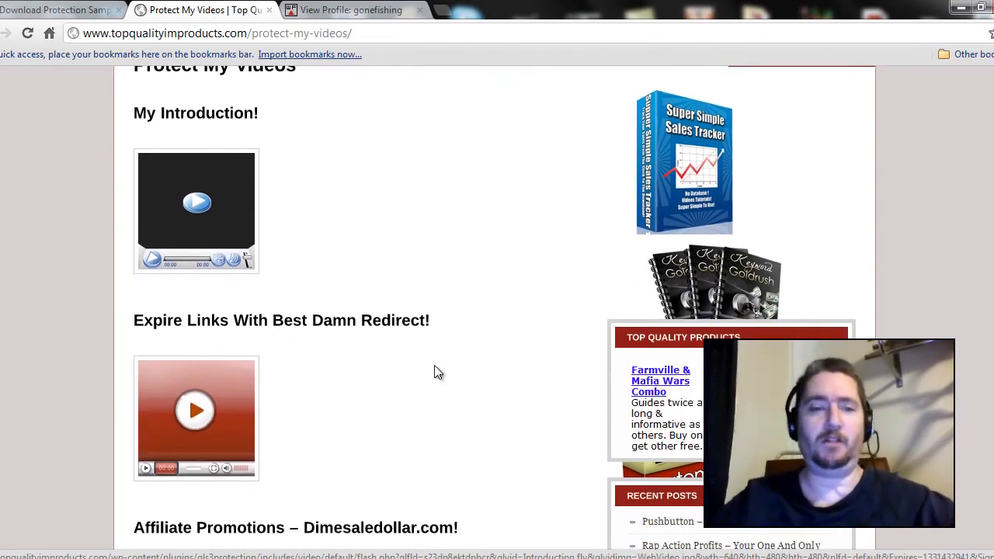
{"action": "mouse_move", "coordinate": [380, 397]}
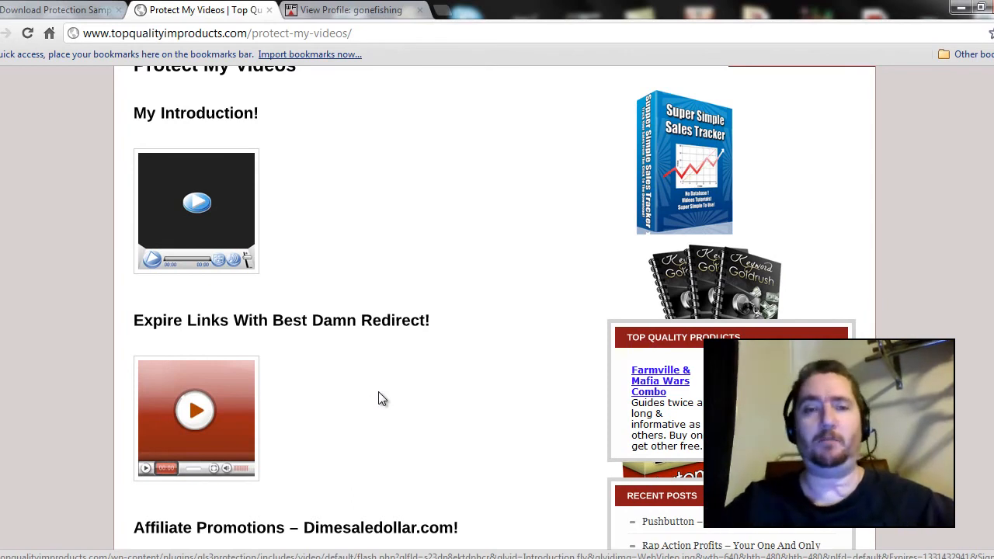
{"action": "mouse_move", "coordinate": [203, 420]}
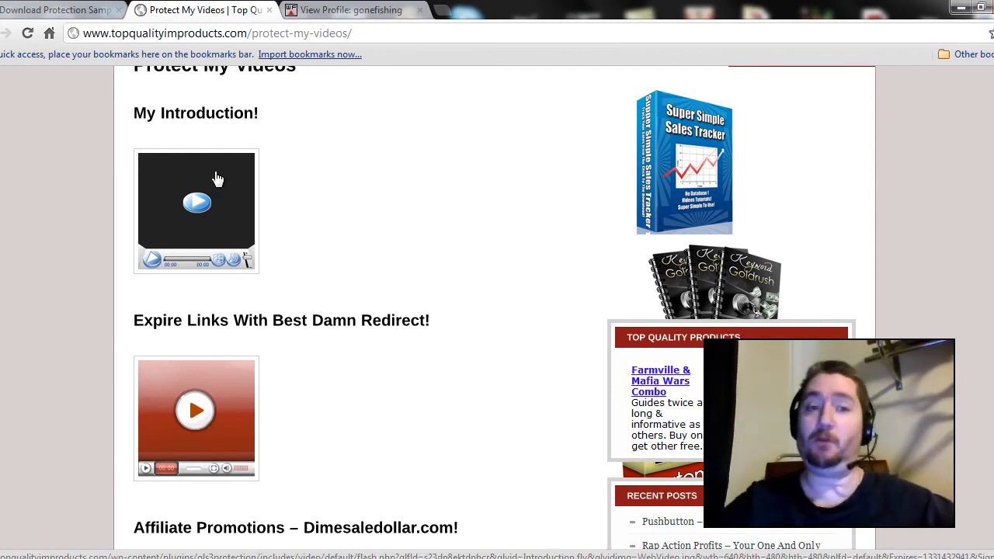
{"action": "mouse_move", "coordinate": [360, 235]}
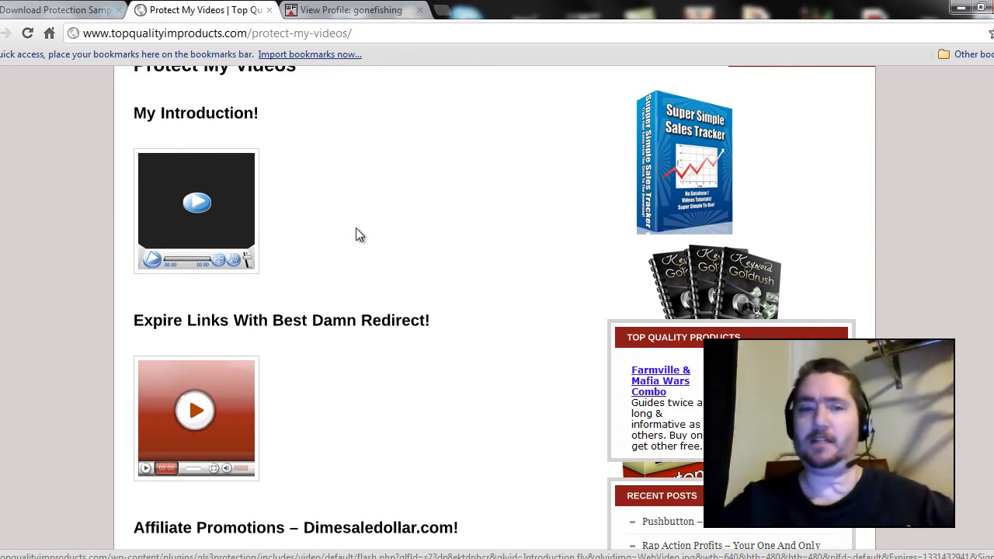
{"action": "mouse_move", "coordinate": [307, 326]}
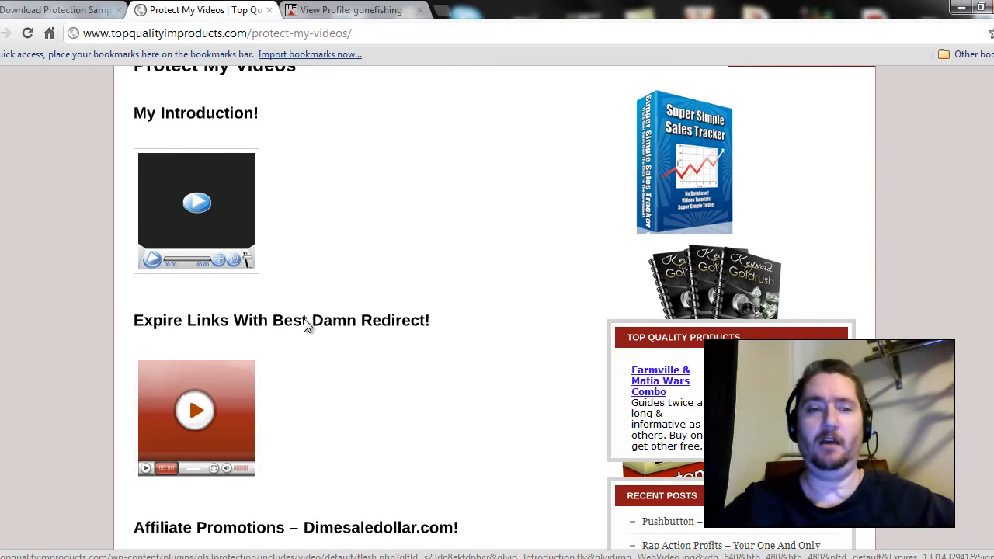
{"action": "mouse_move", "coordinate": [241, 414]}
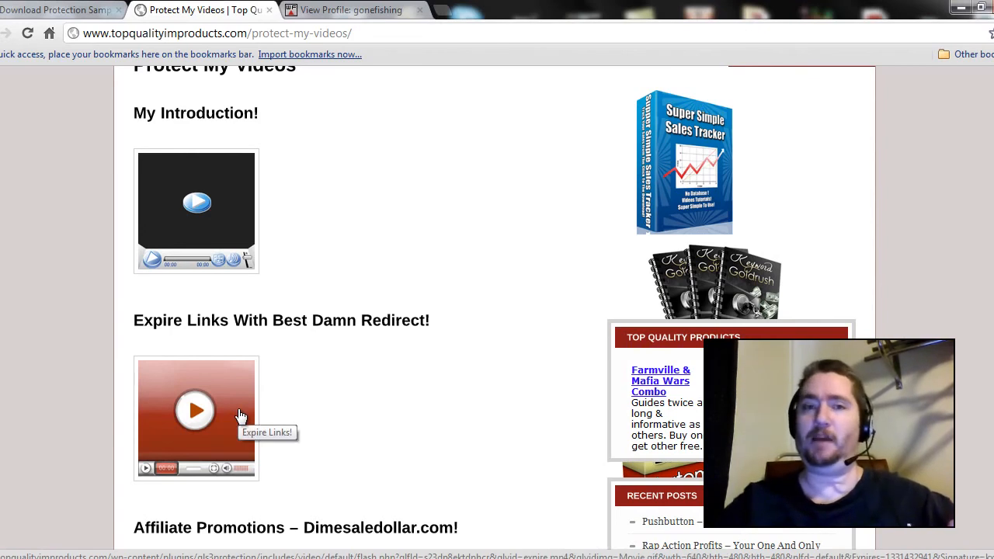